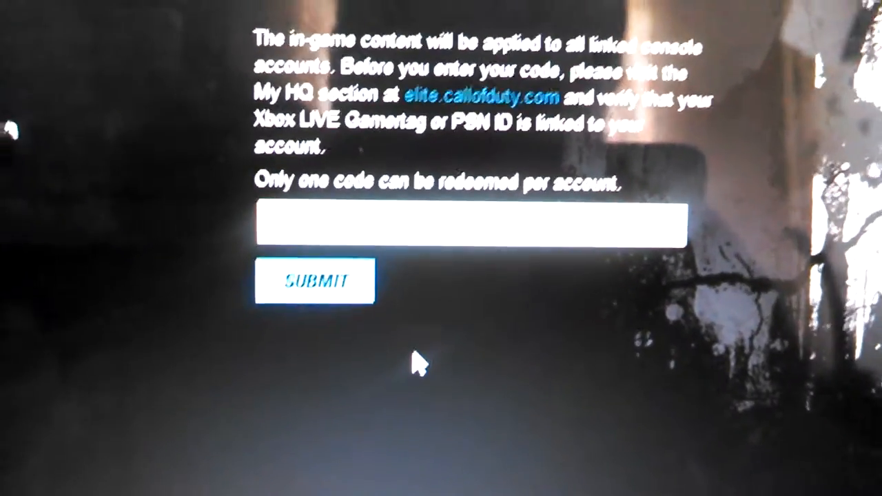
Step: Submit the entered pre-order code, reaching the 'Thank you for entering your code' confirmation
click(314, 281)
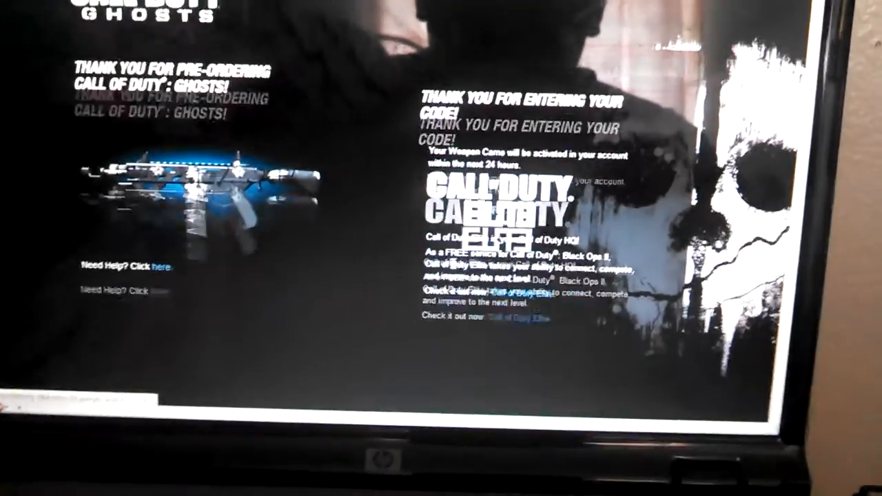